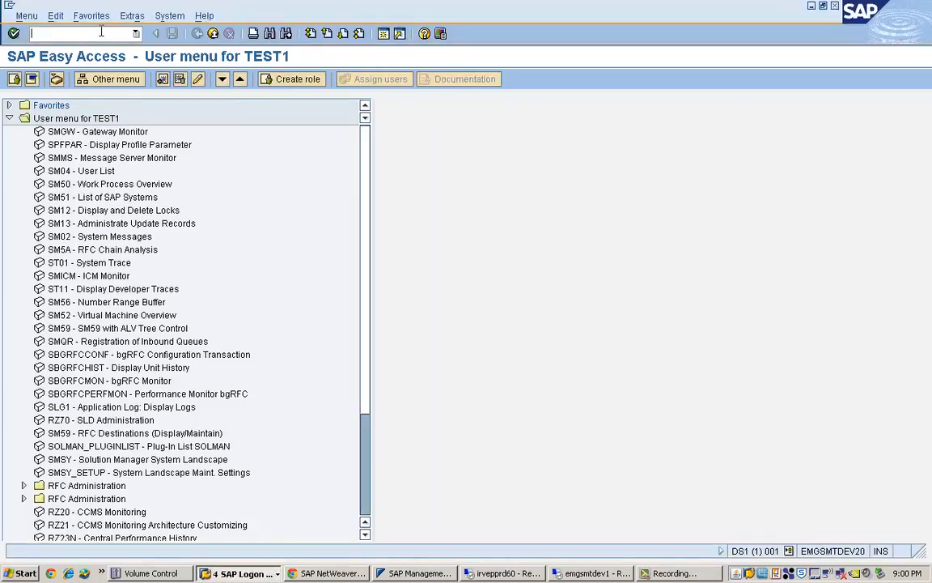
# Run transaction SM12 to reach the Select Lock Entries screen
pyautogui.write('sm12')
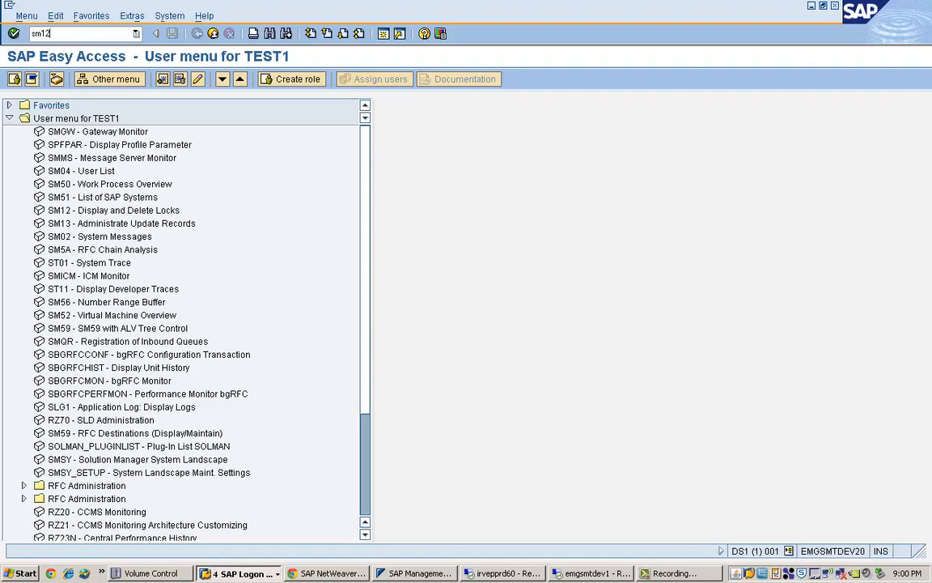
pyautogui.press('Enter')
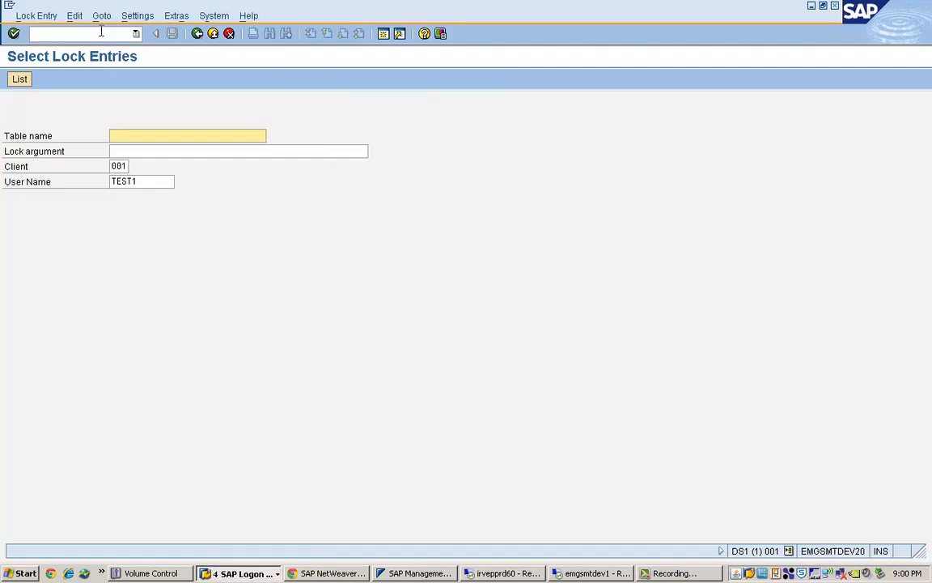
# Replace user TEST1 with * and list lock entries for all users
pyautogui.click(142, 181)
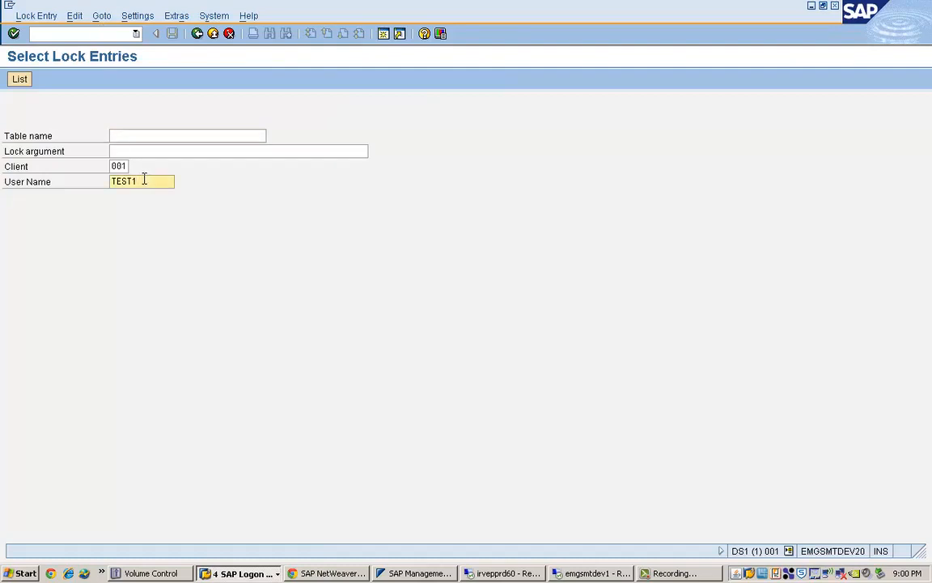
pyautogui.press('BackSpace')
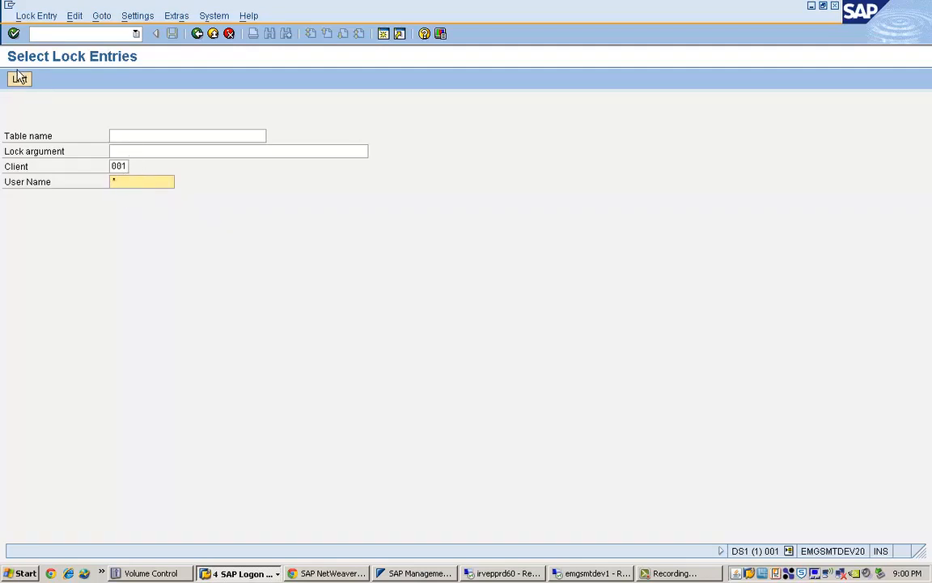
pyautogui.moveTo(19, 77)
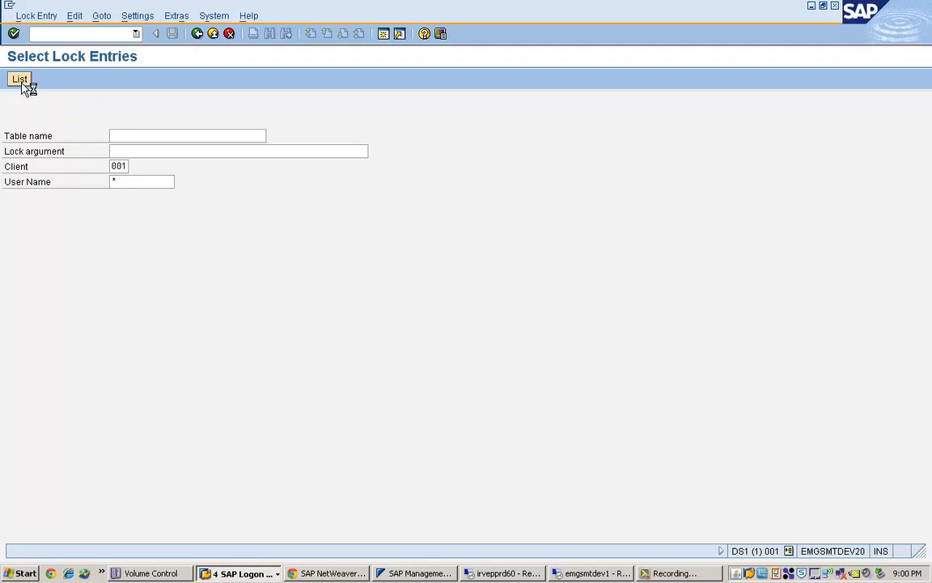
pyautogui.click(20, 79)
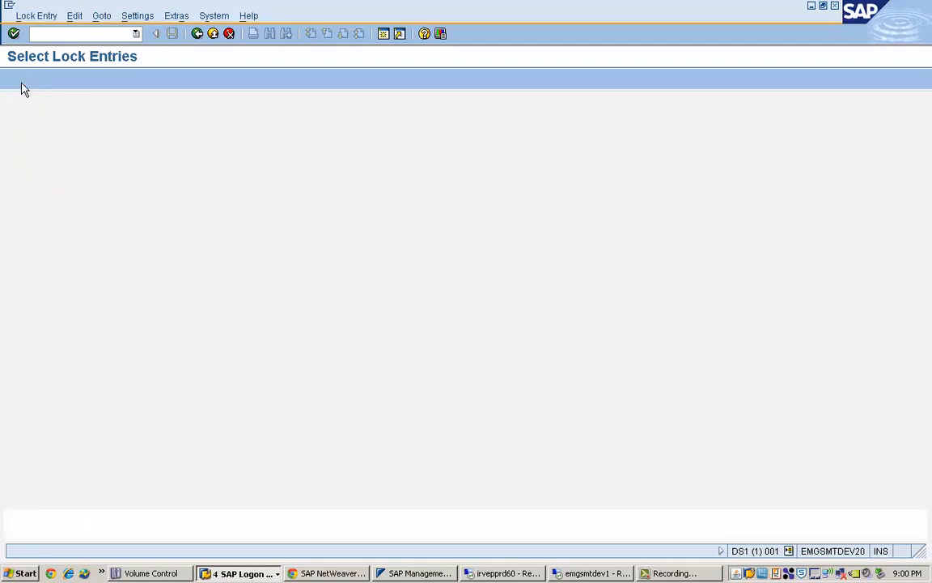
# Select the single SOLMAN_ADMIN lock row on table USR04 in the Lock Entry List
pyautogui.click(13, 32)
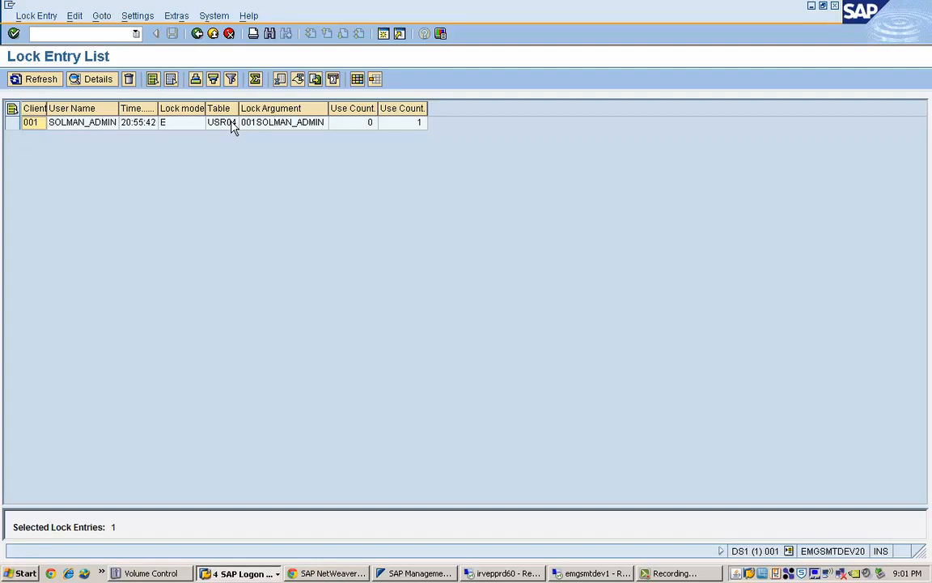
pyautogui.click(13, 123)
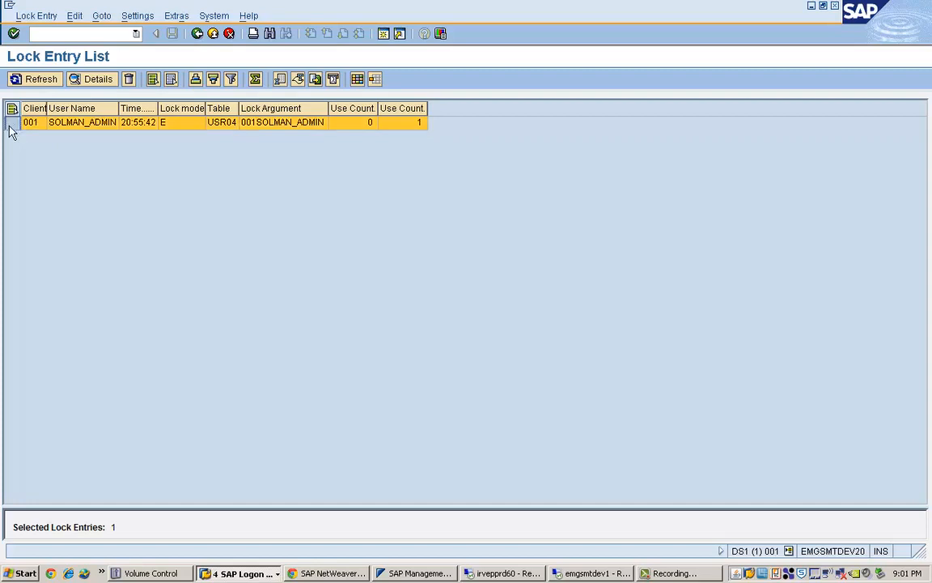
pyautogui.click(31, 123)
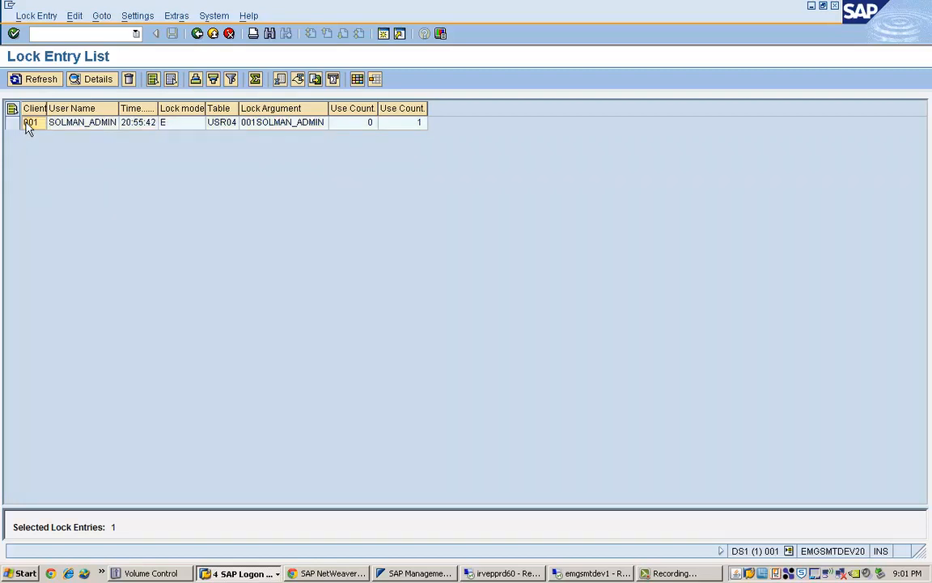
pyautogui.click(91, 78)
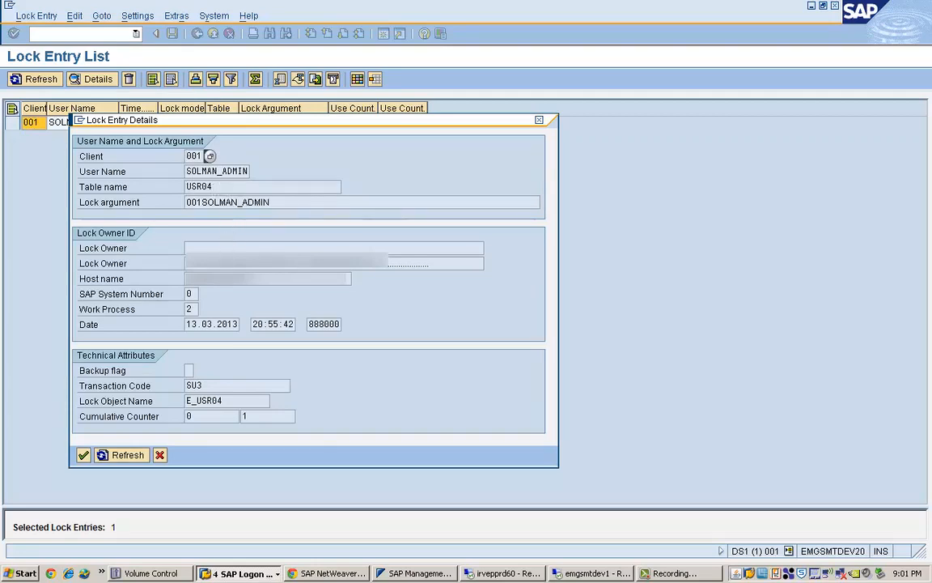
pyautogui.moveTo(178, 385)
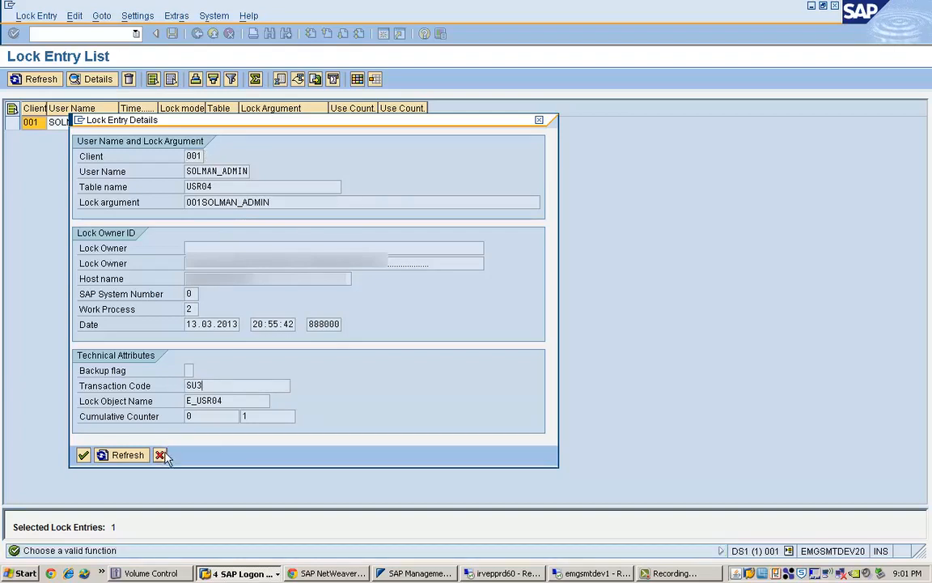
pyautogui.moveTo(159, 454)
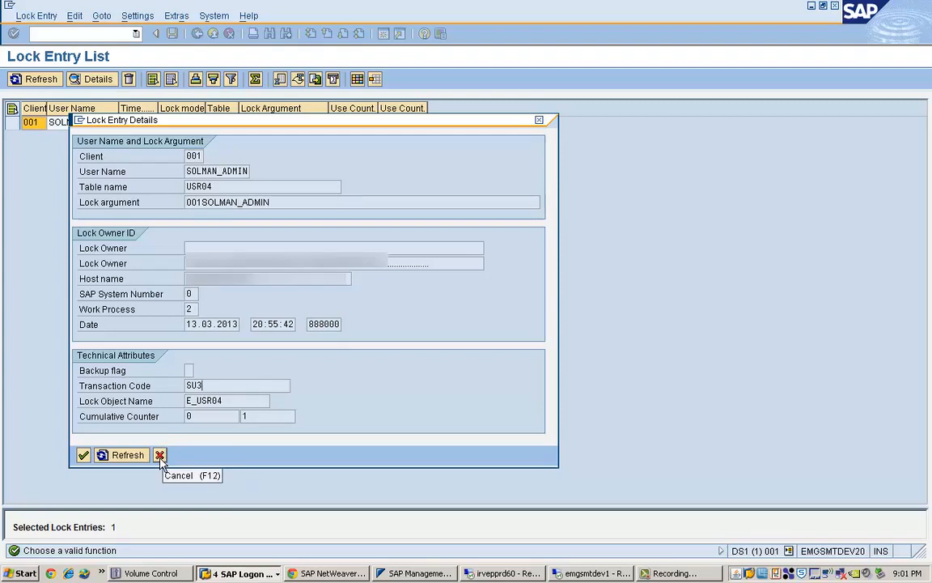
pyautogui.moveTo(84, 455)
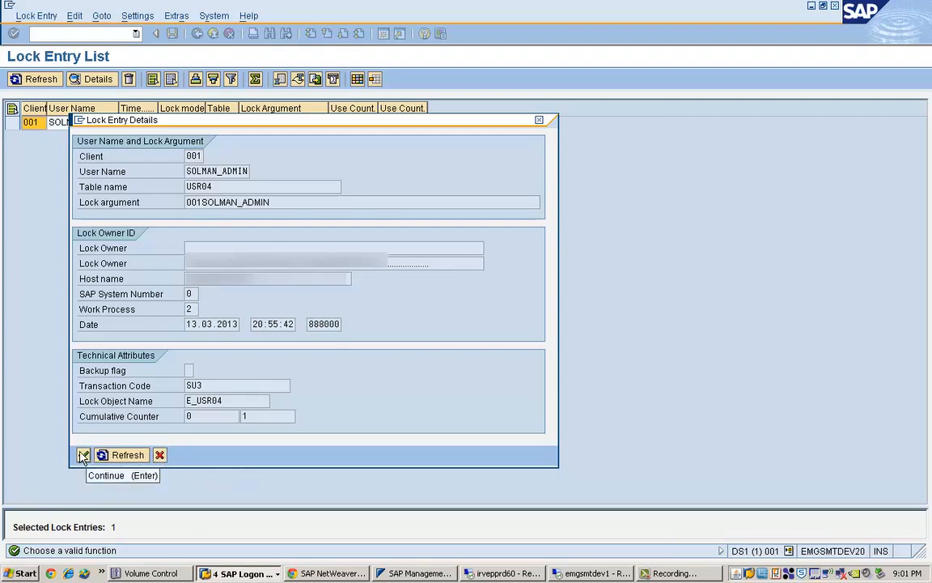
pyautogui.click(84, 454)
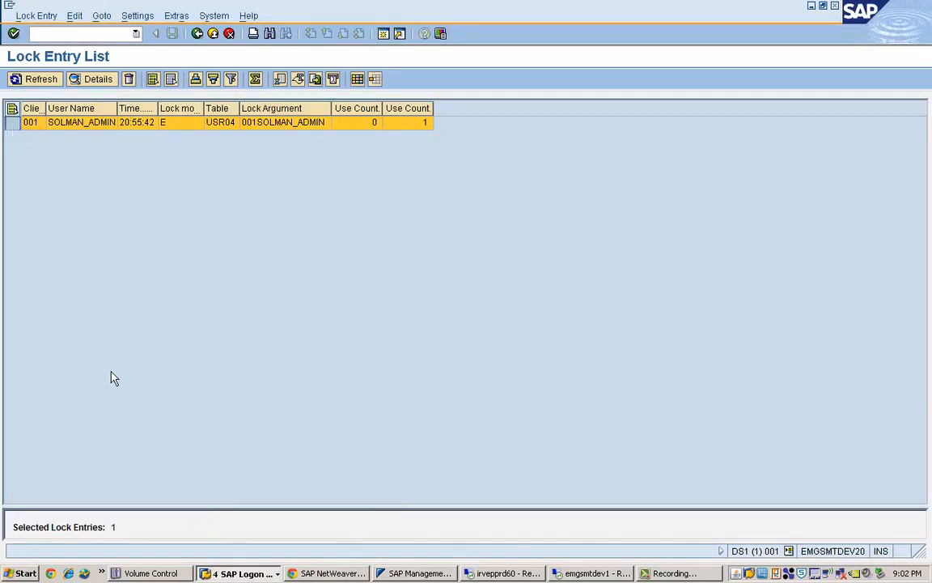
# Leave the user profile screen and bring the Lock Entry List window with the USR04 lock forward
pyautogui.click(246, 573)
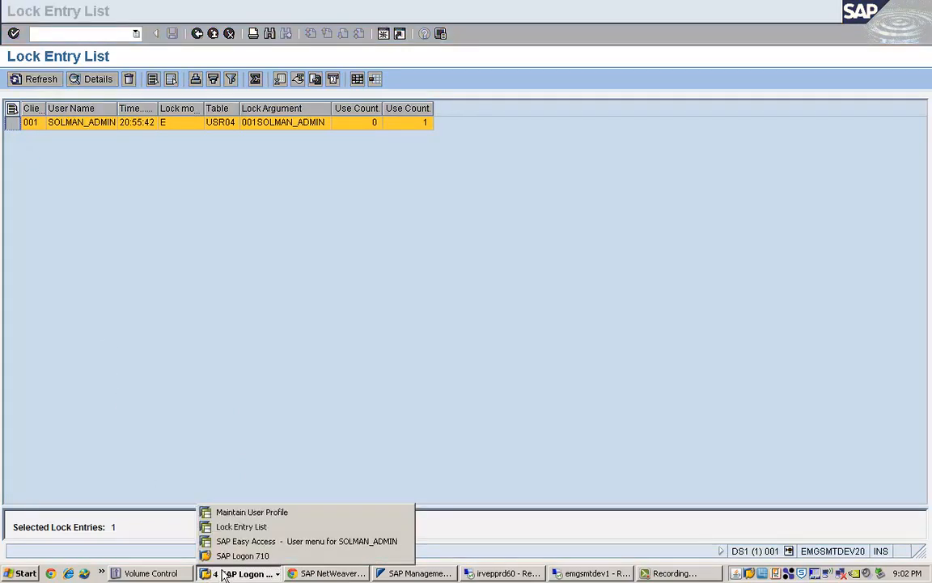
pyautogui.moveTo(241, 526)
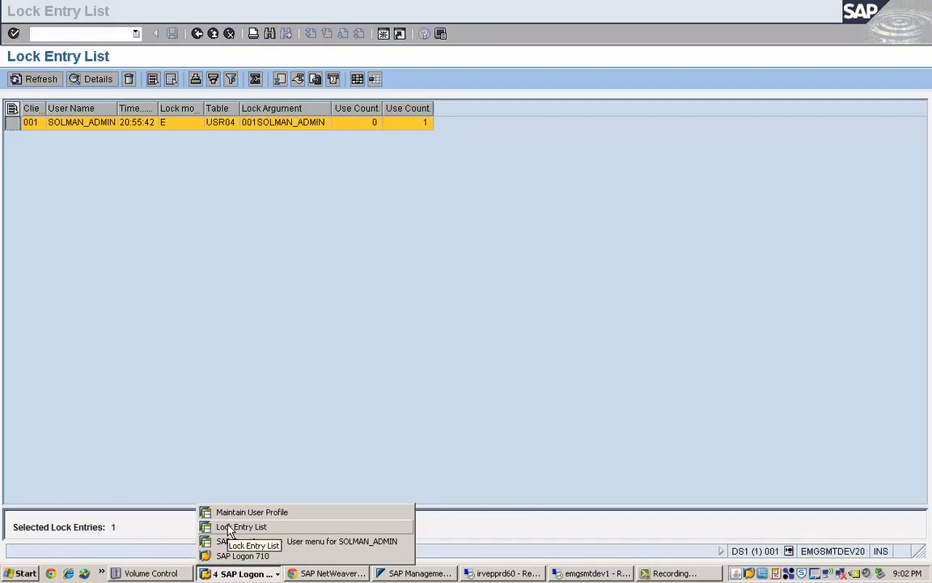
pyautogui.click(253, 512)
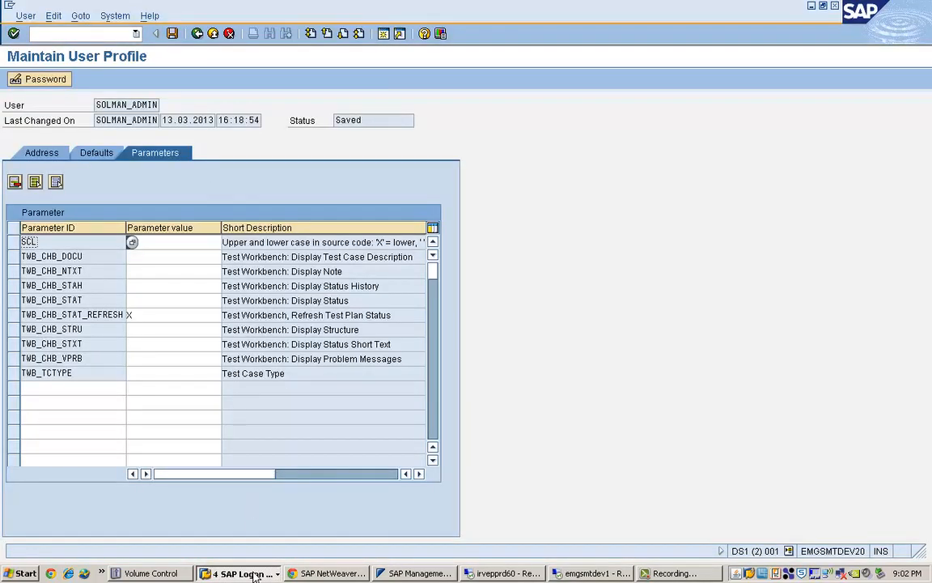
pyautogui.click(240, 573)
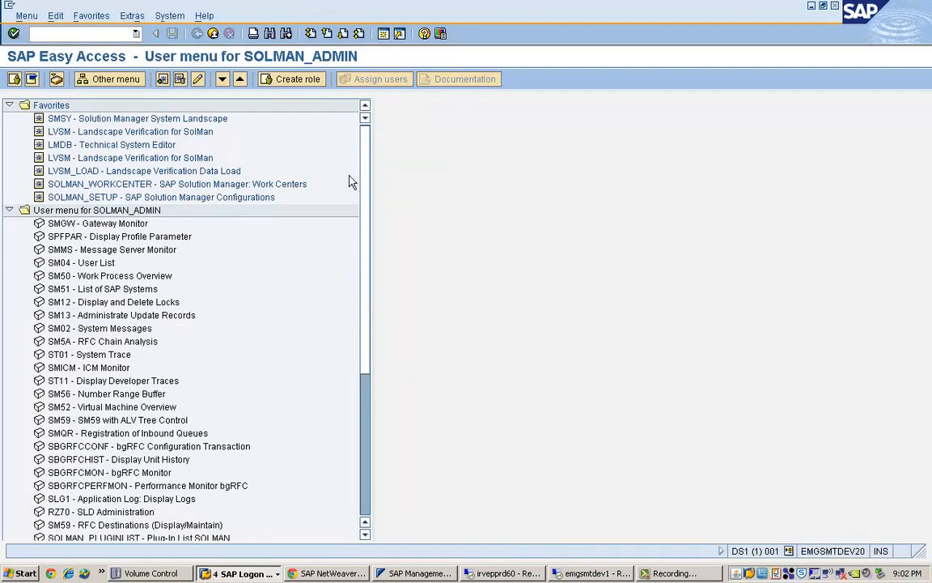
pyautogui.click(238, 573)
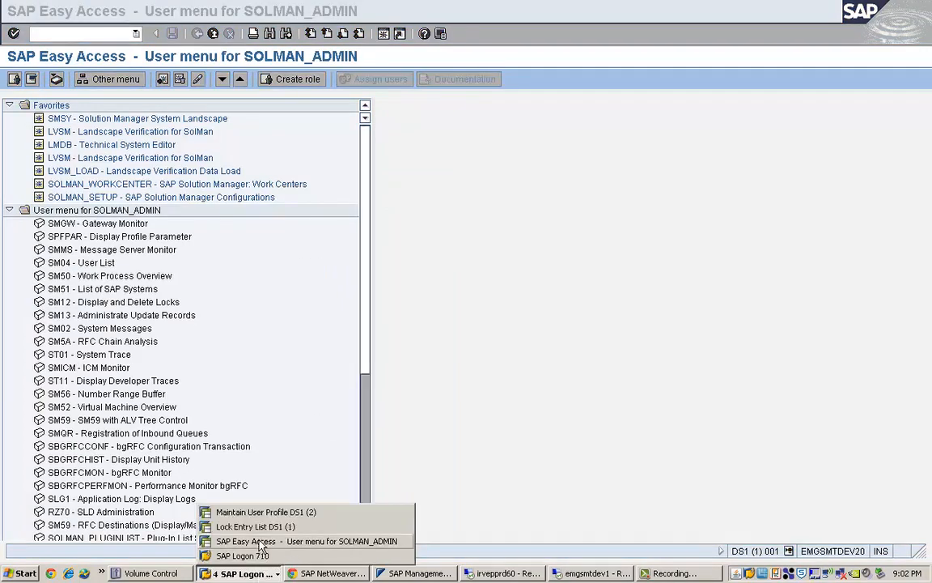
pyautogui.click(256, 526)
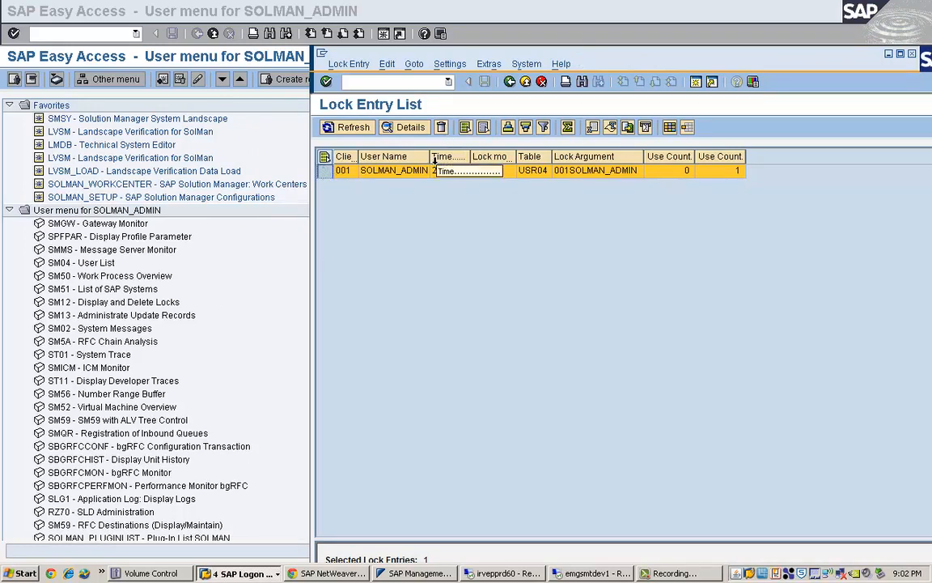
pyautogui.moveTo(441, 126)
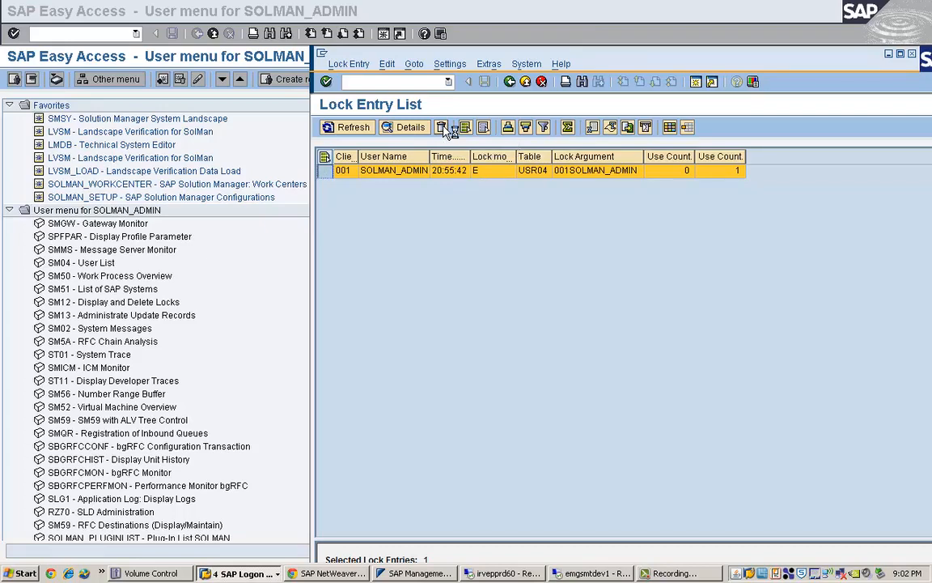
# Delete the SOLMAN_ADMIN USR04 lock, reviewing the deletion warning help and confirming Yes
pyautogui.click(442, 127)
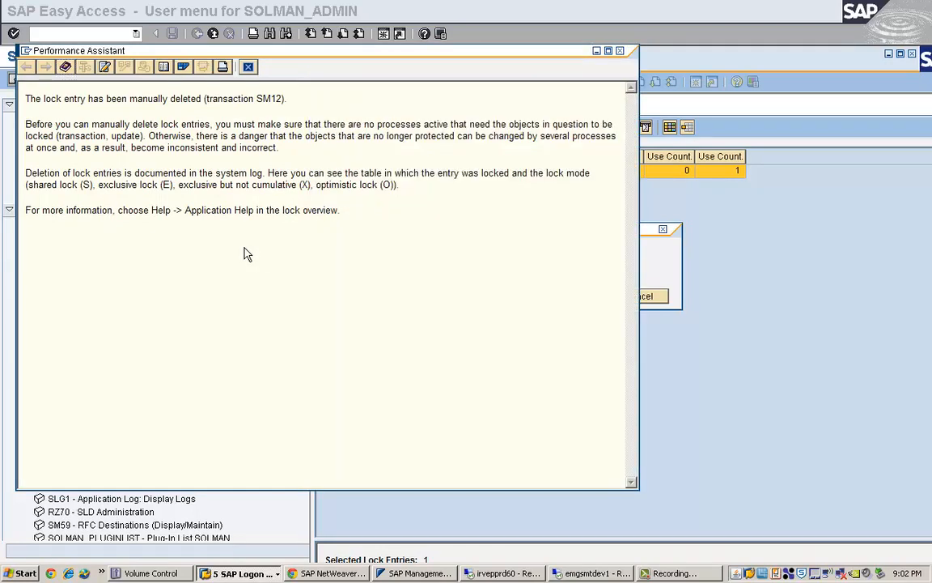
pyautogui.moveTo(119, 99)
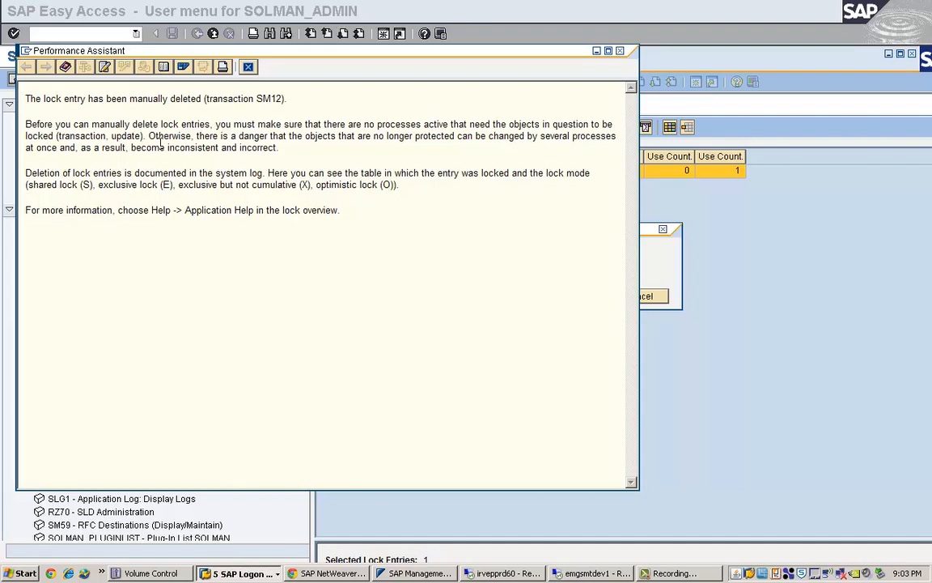
pyautogui.moveTo(26, 123); pyautogui.dragTo(278, 147)
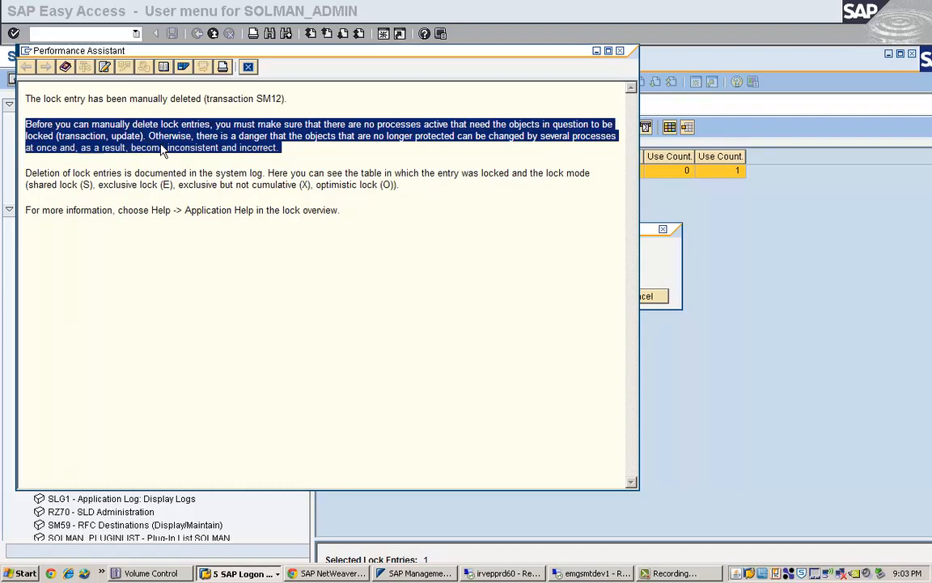
pyautogui.moveTo(136, 168)
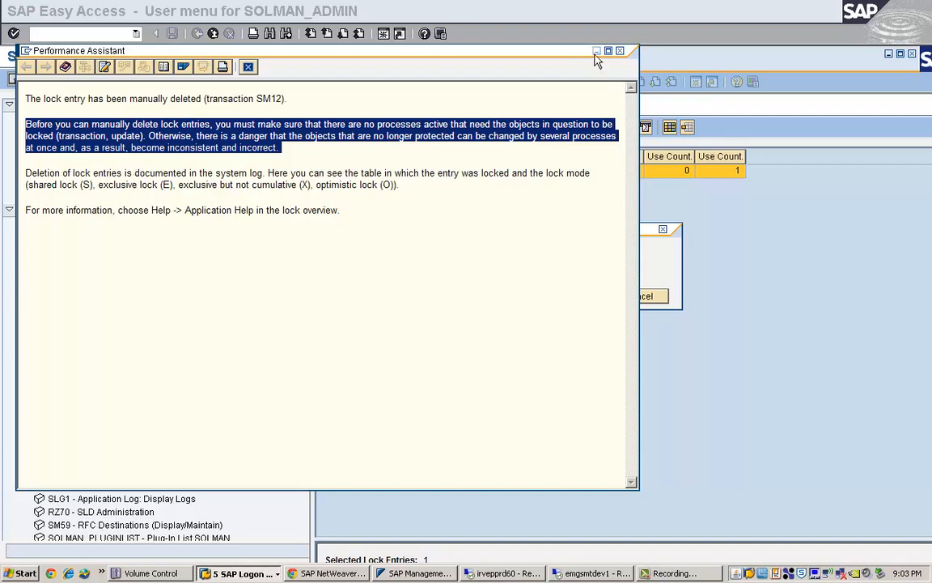
pyautogui.click(620, 50)
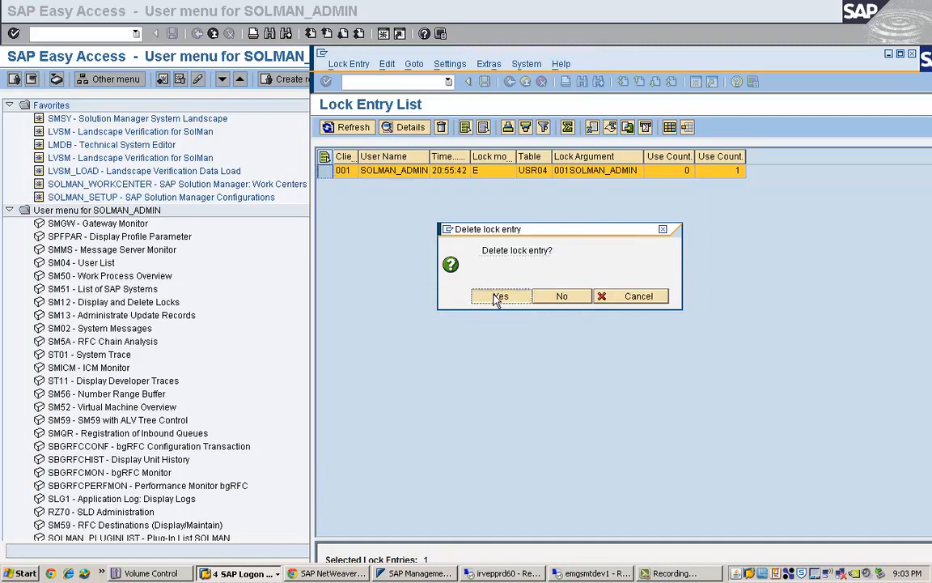
pyautogui.click(498, 295)
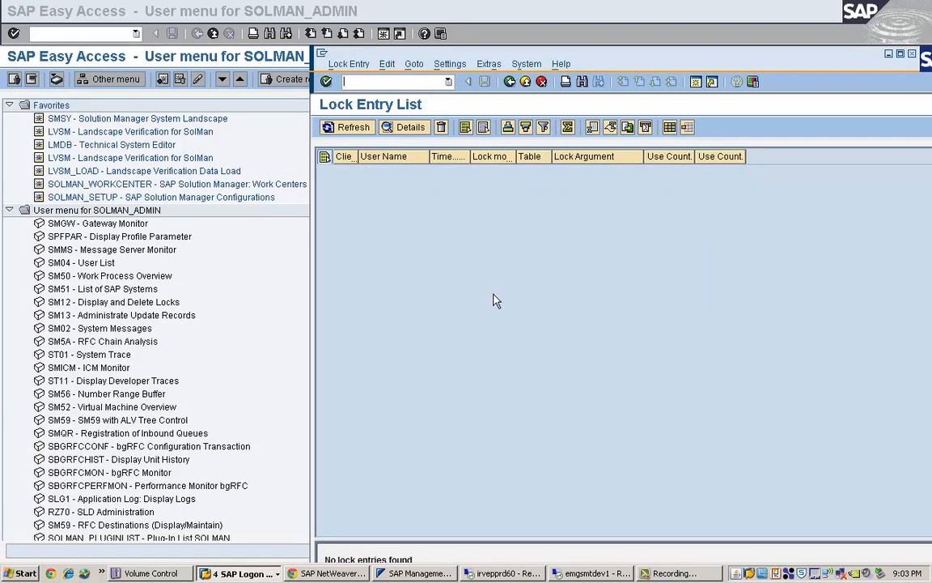
pyautogui.moveTo(302, 521)
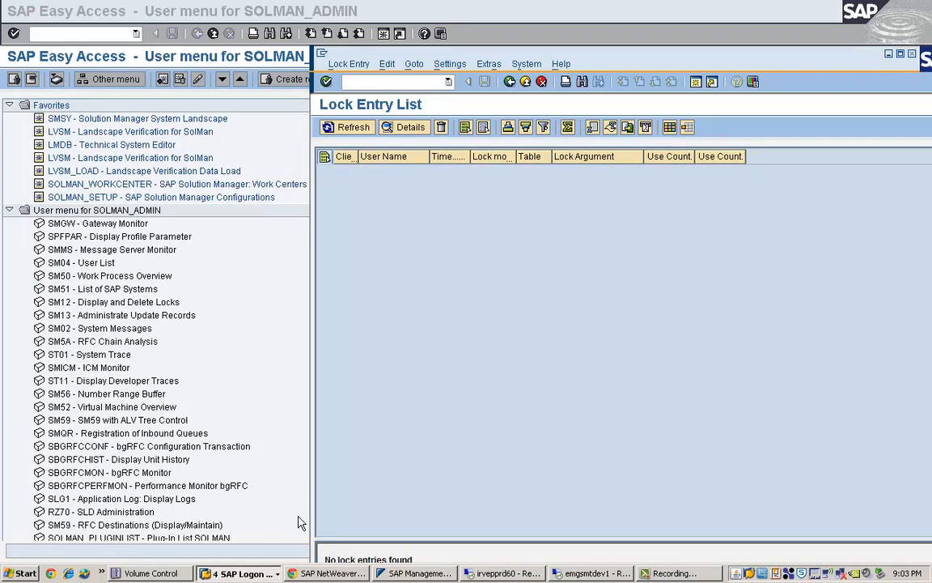
# Switch to the Maintain User Profile window and exit it to the SAP Easy Access menu
pyautogui.click(240, 573)
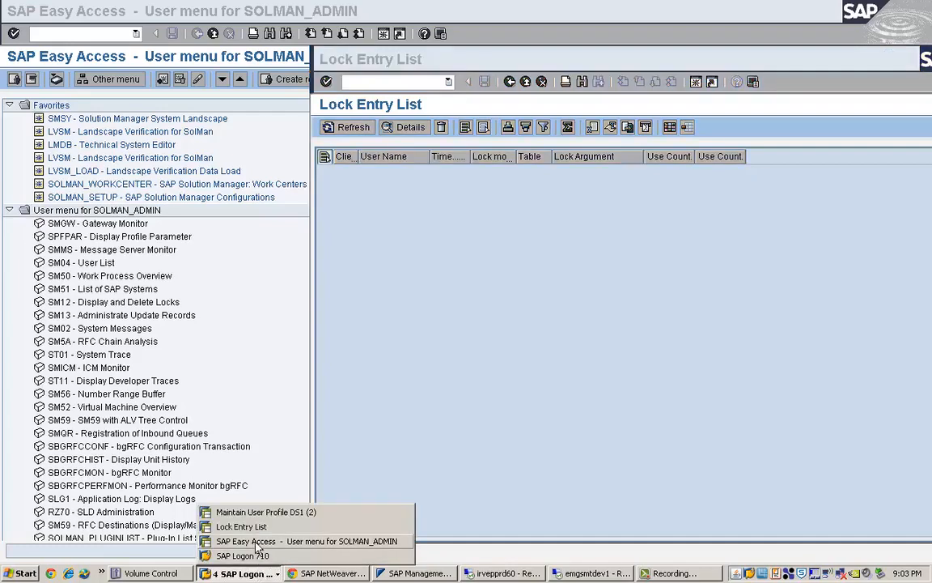
pyautogui.moveTo(259, 512)
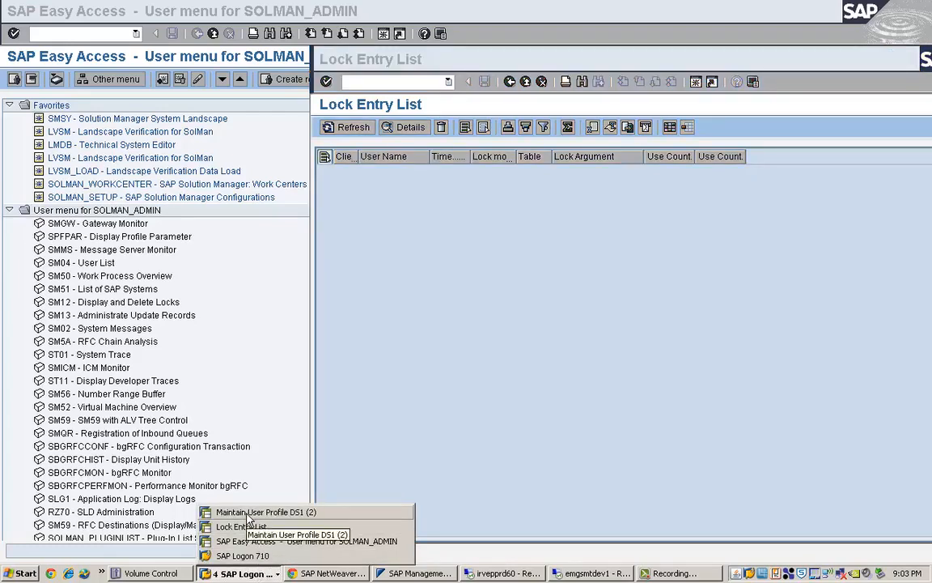
pyautogui.click(261, 511)
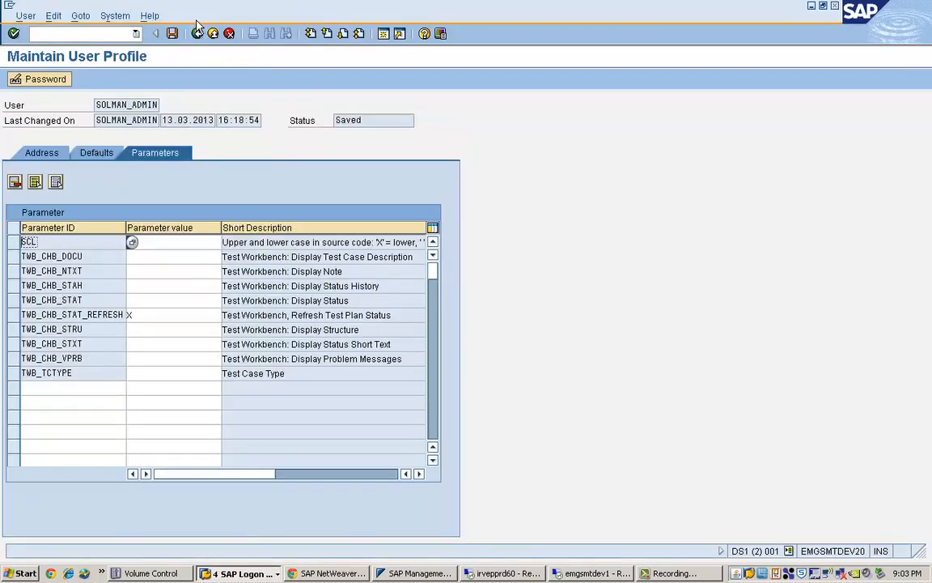
pyautogui.moveTo(214, 32)
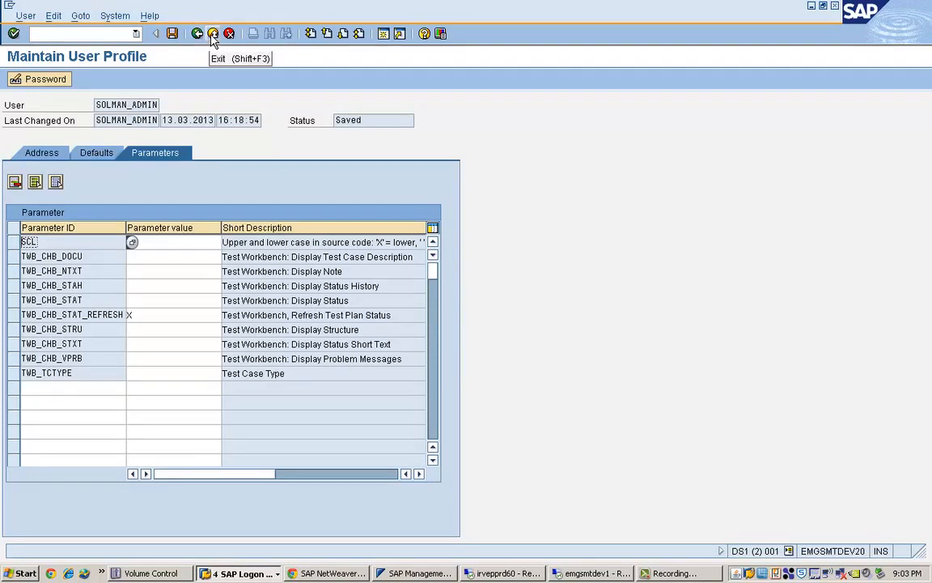
pyautogui.click(213, 32)
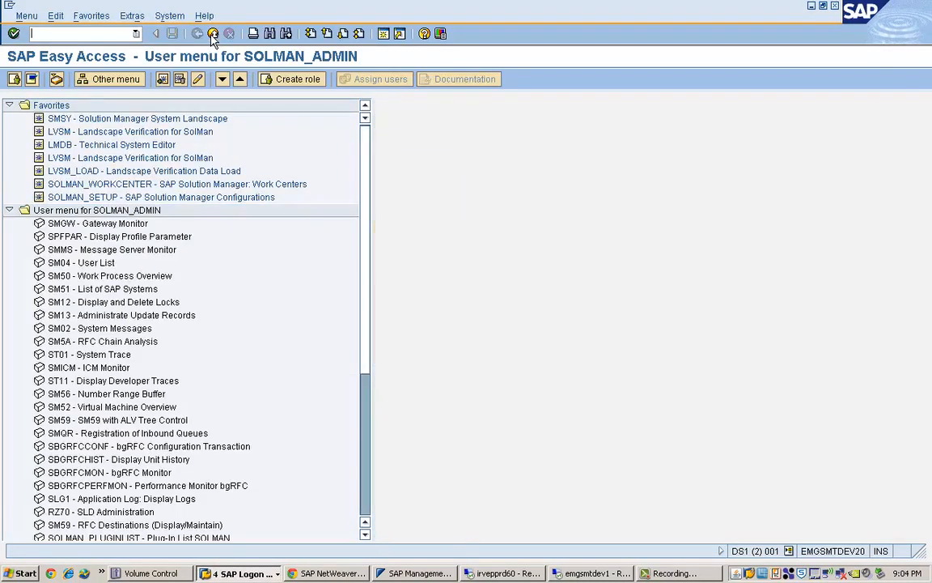